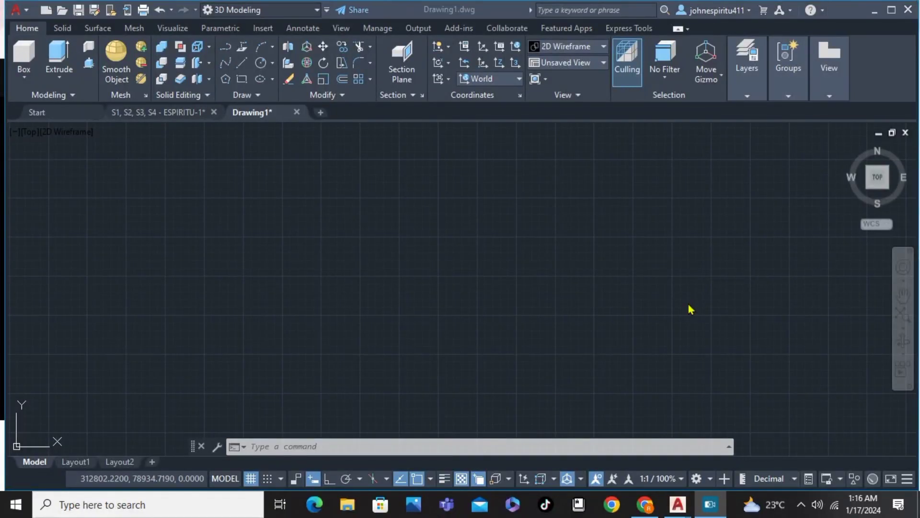
mouse_move(690, 312)
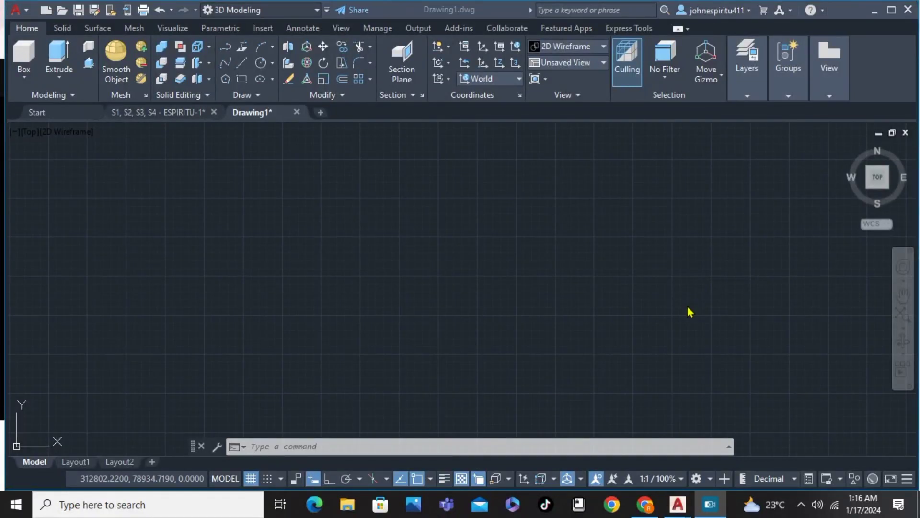
mouse_move(463, 196)
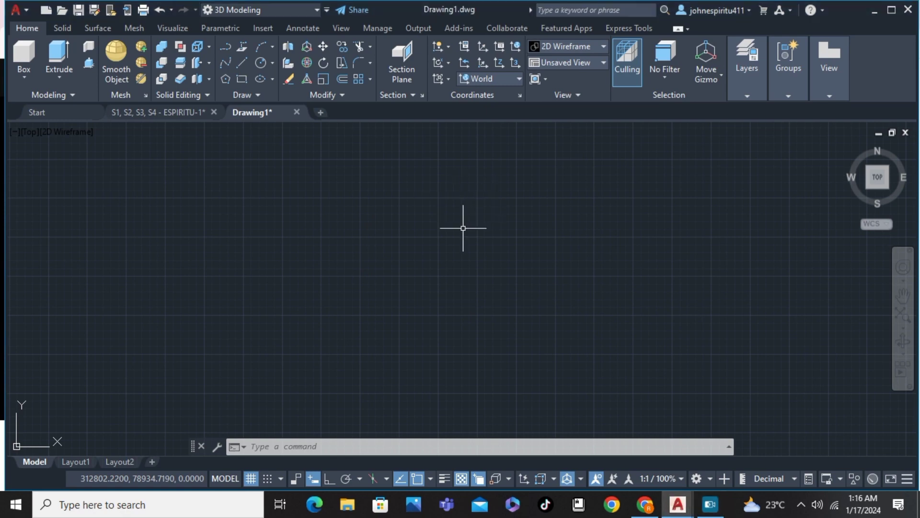
Draw a multileader pointing down-left with MLEADER, opening its text editor
text(ML)
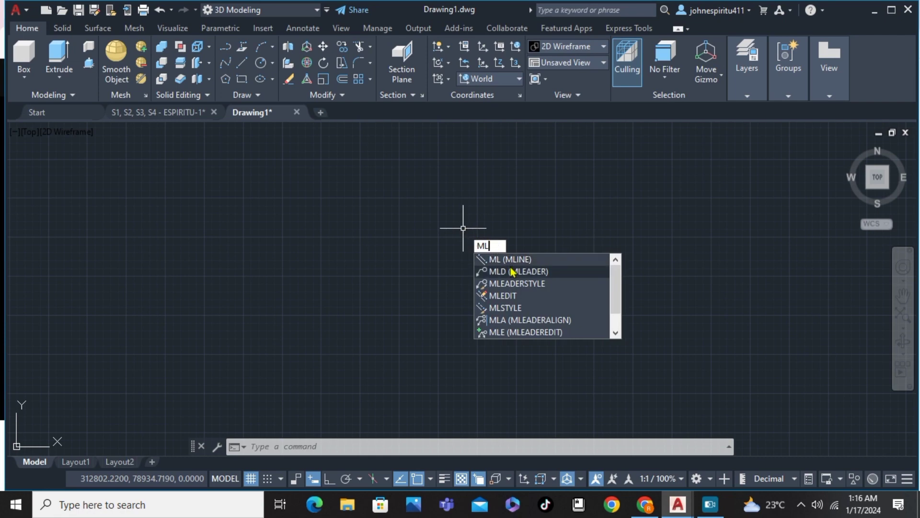
text(e)
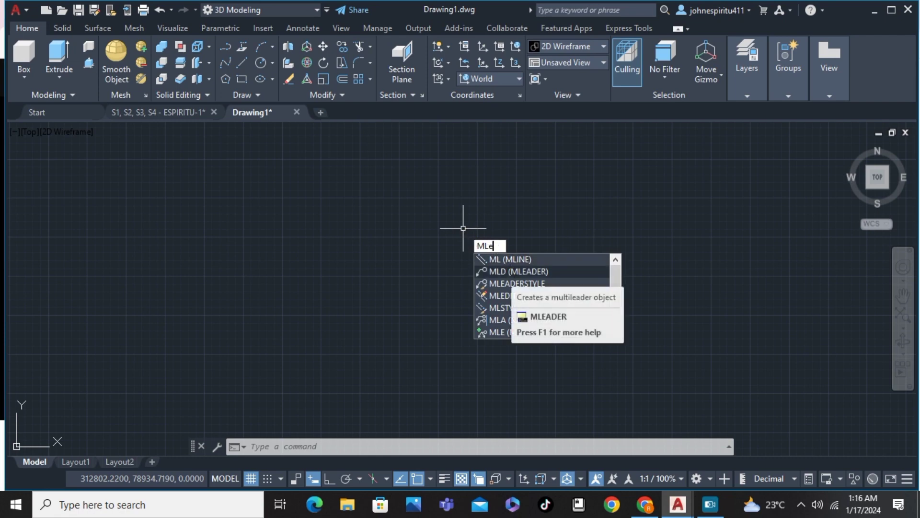
text(ader)
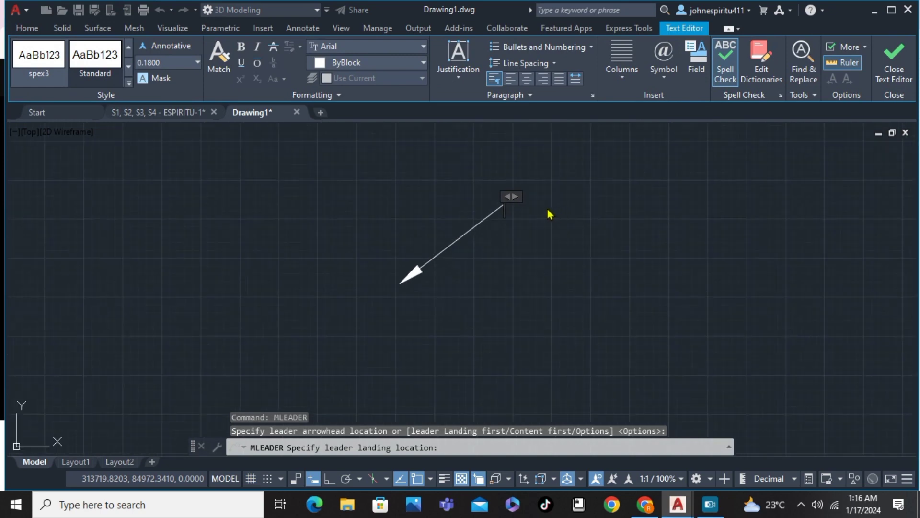
Close the text editor without saving the typed text, leaving a text-less leader
text(asdasdasdawda)
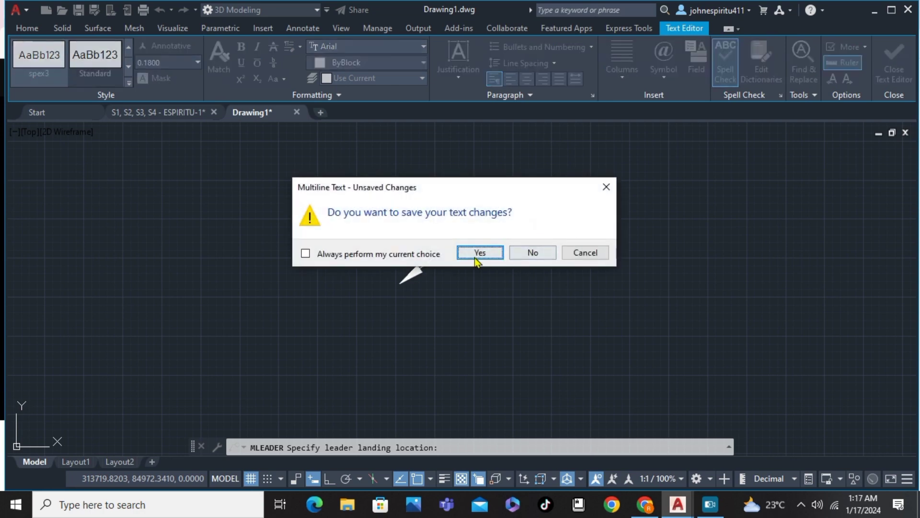
click(480, 252)
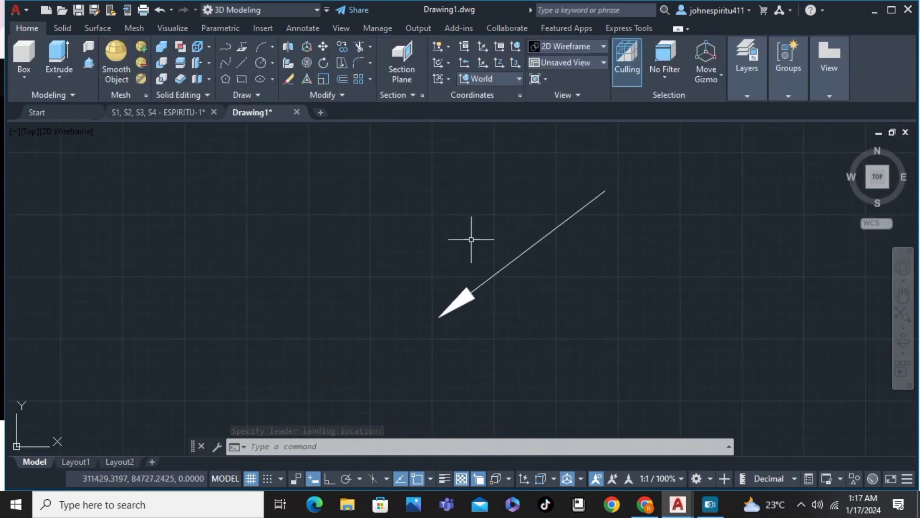
Select the unlabeled leader arrow and begin entering the ML style command
right_click(454, 308)
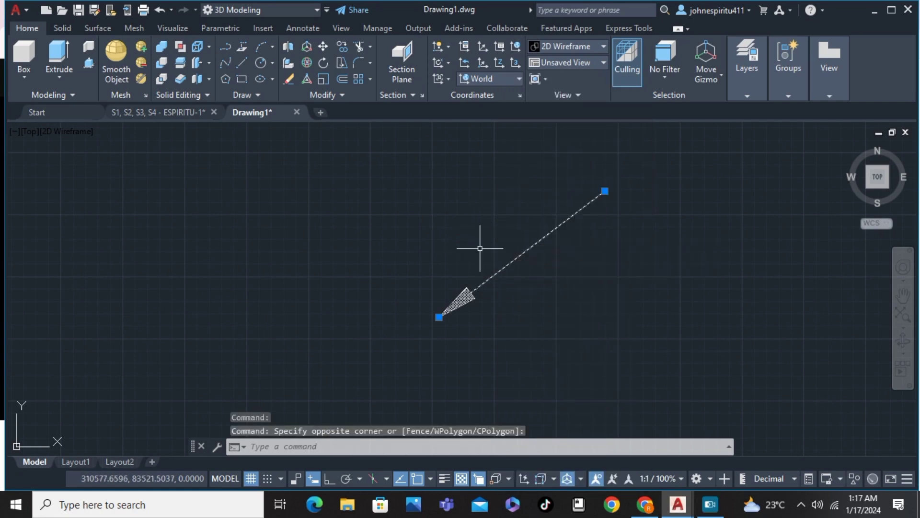
text(ML)
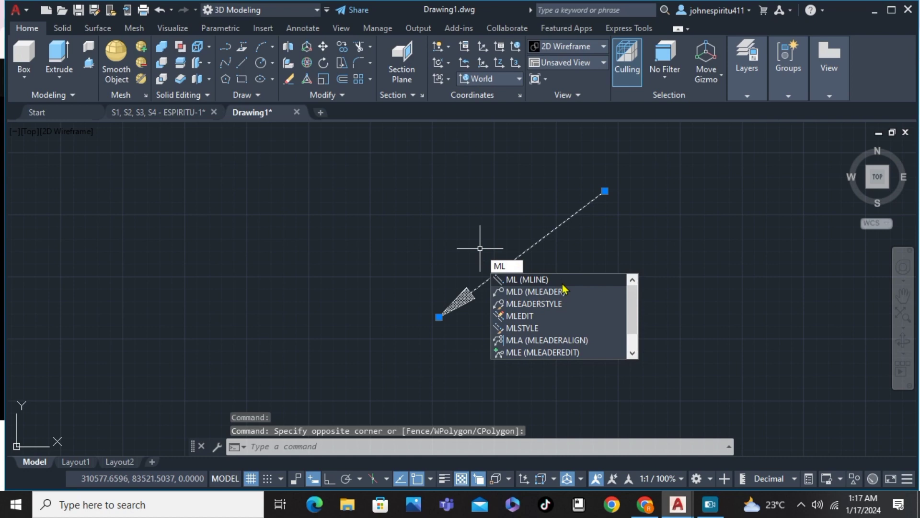
mouse_move(542, 311)
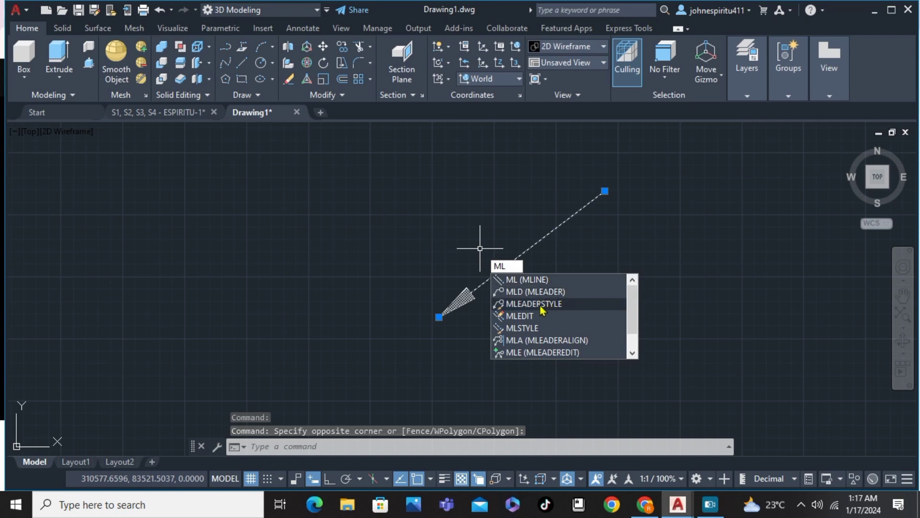
Set the Standard multileader style's arrowhead size to 2000 and close the dialogs
click(534, 303)
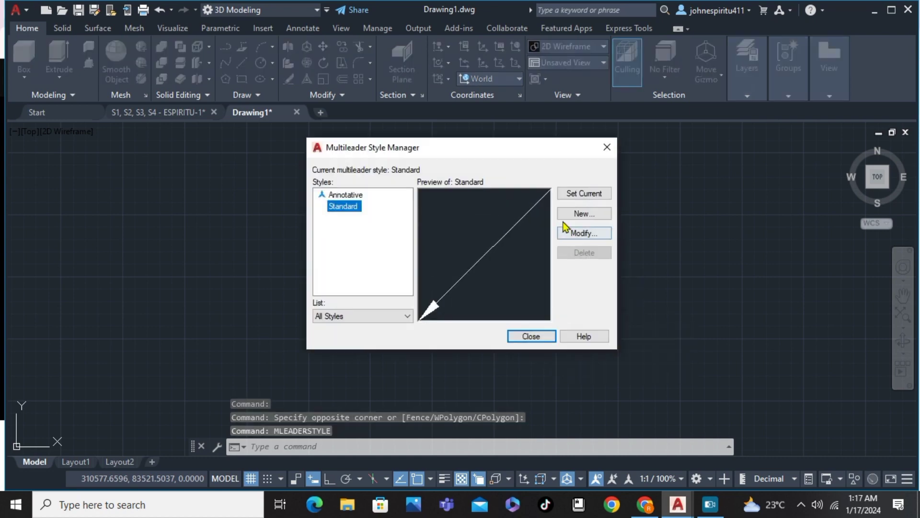
click(585, 233)
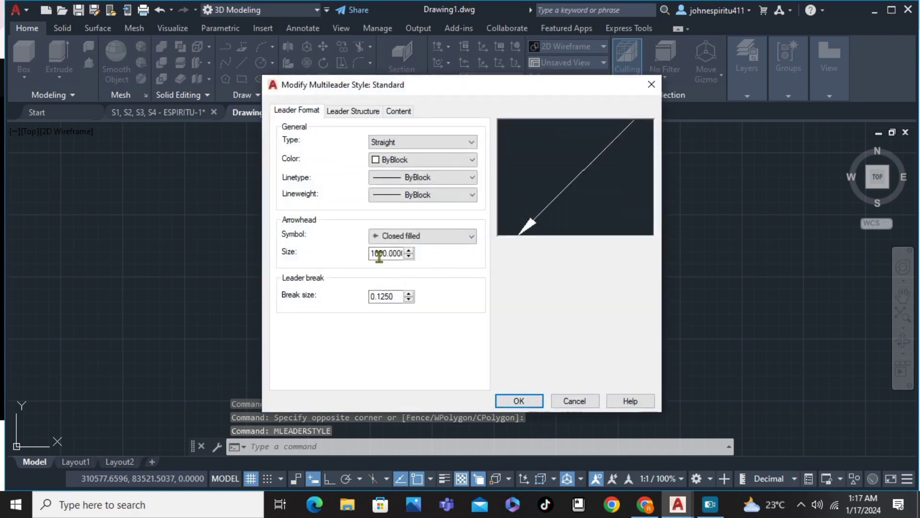
triple_click(386, 253)
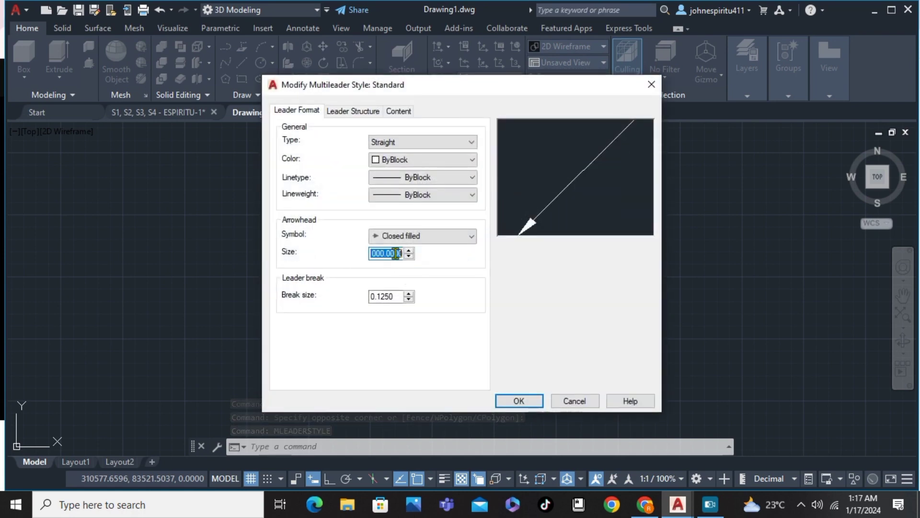
text(2000)
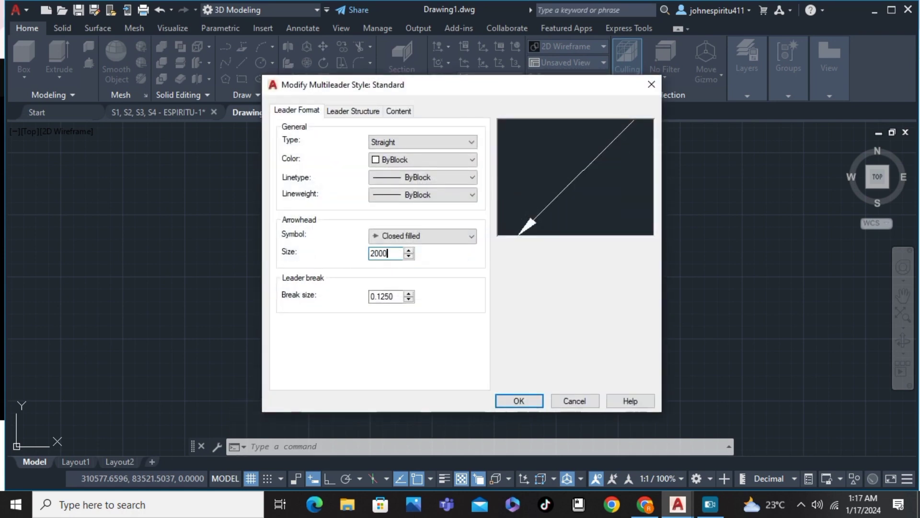
text(0000.00)
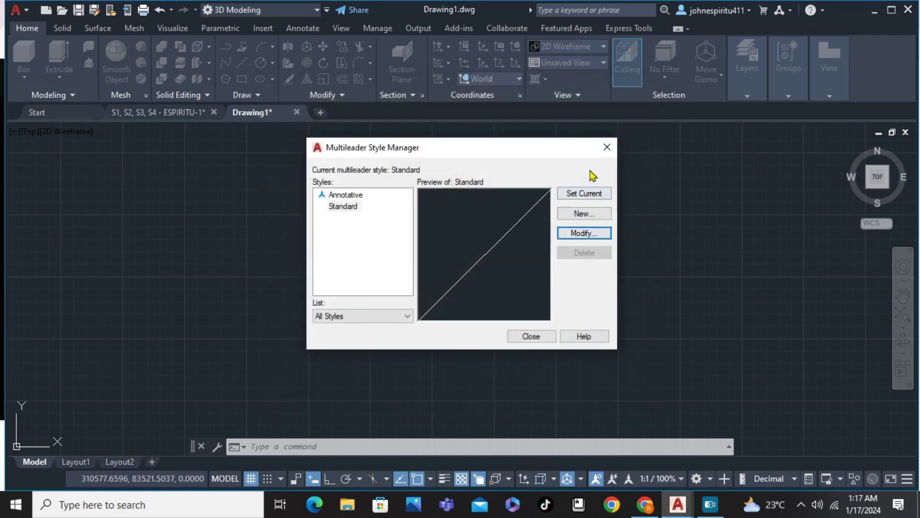
click(532, 337)
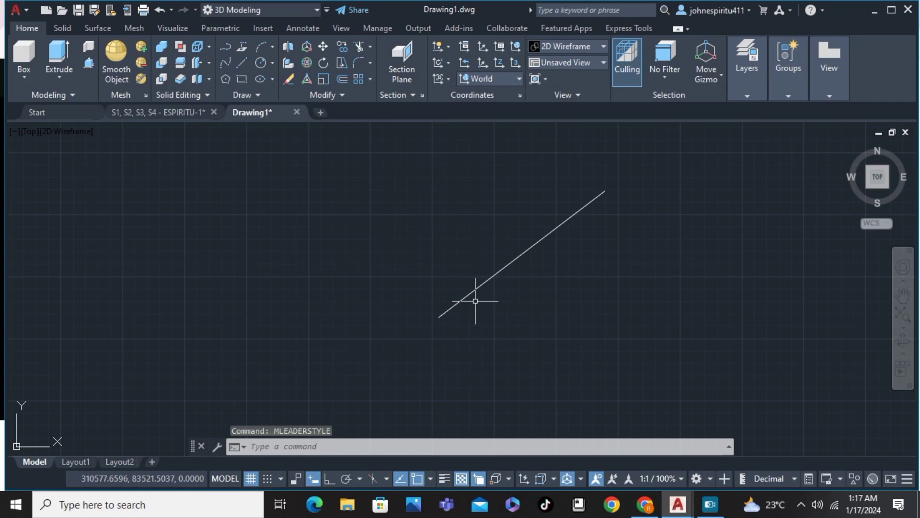
Pan along the drawing to inspect the leader line and its tip
drag(475, 300, 453, 285)
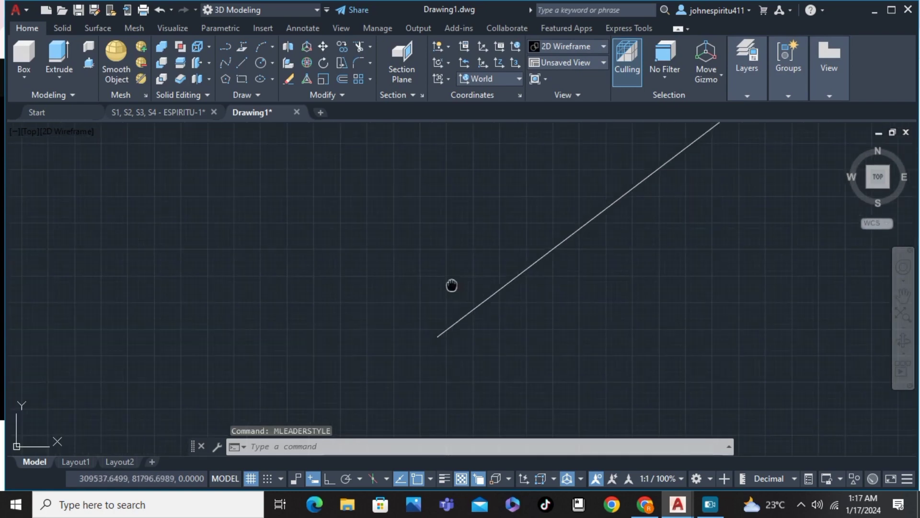
drag(452, 285, 759, 241)
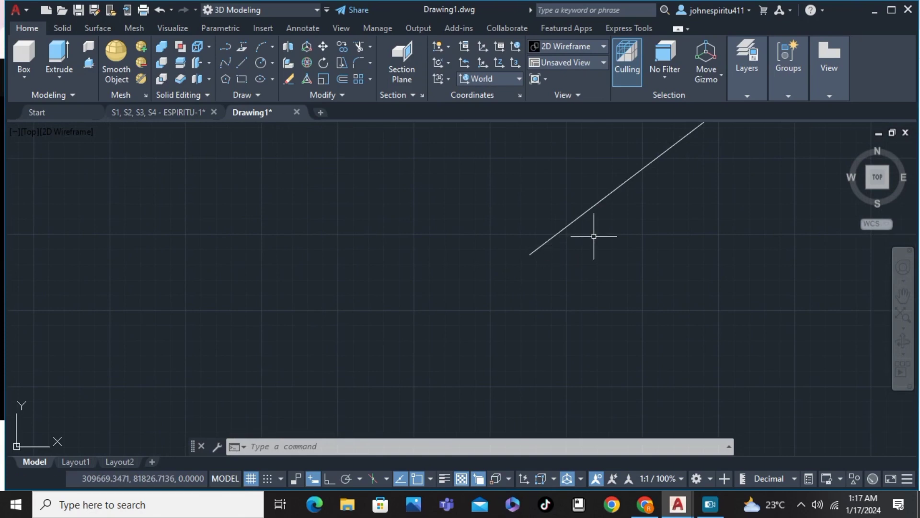
drag(593, 236, 540, 293)
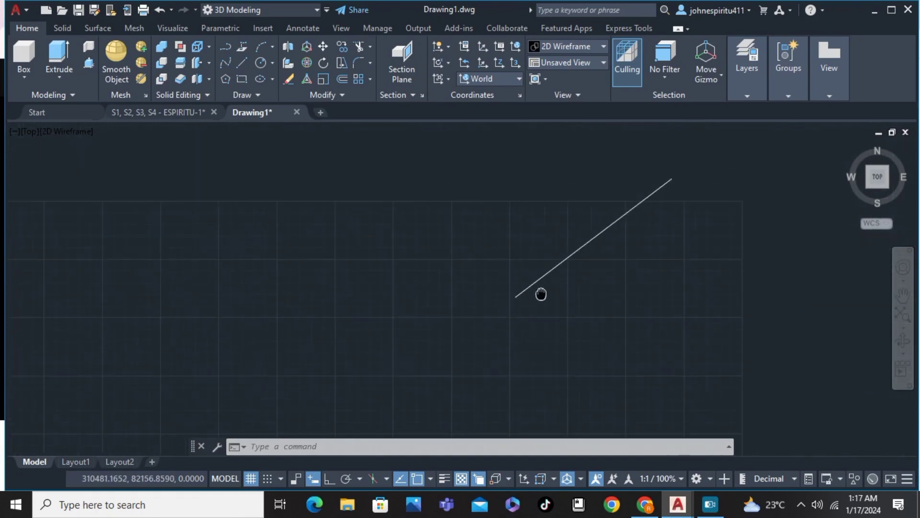